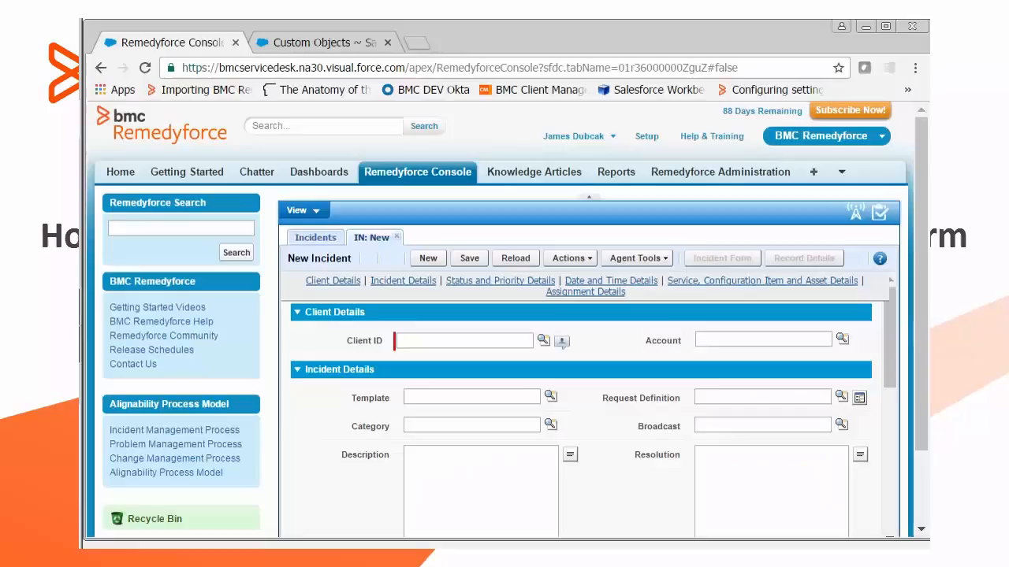
{"action": "mouse_move", "coordinate": [272, 355]}
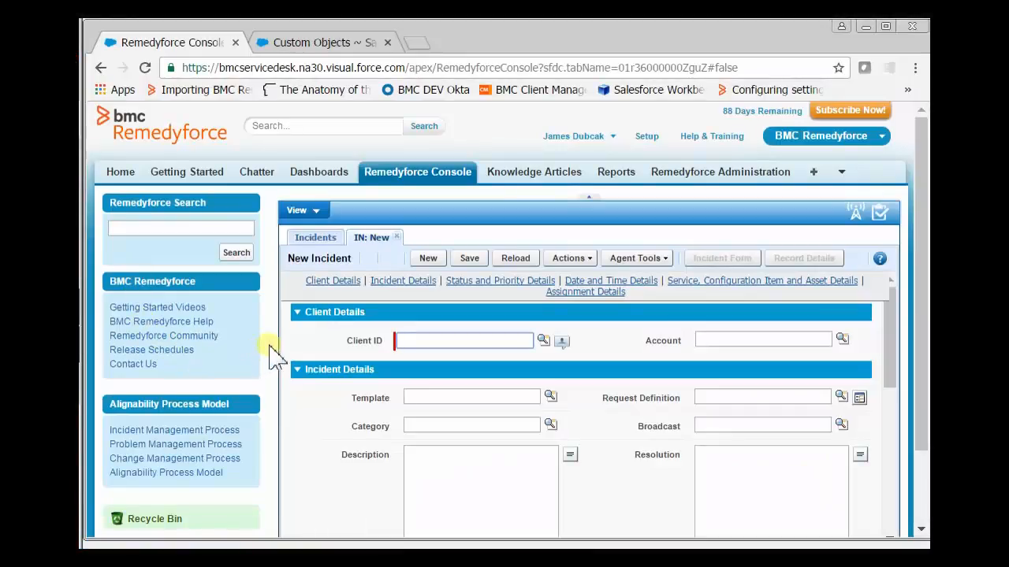
{"action": "mouse_move", "coordinate": [306, 339]}
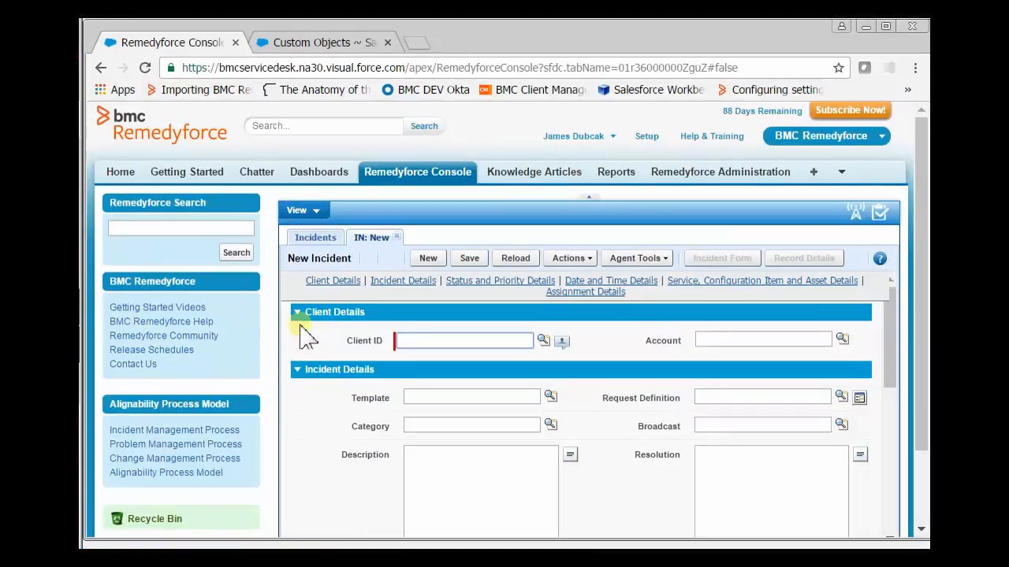
{"action": "mouse_move", "coordinate": [329, 394]}
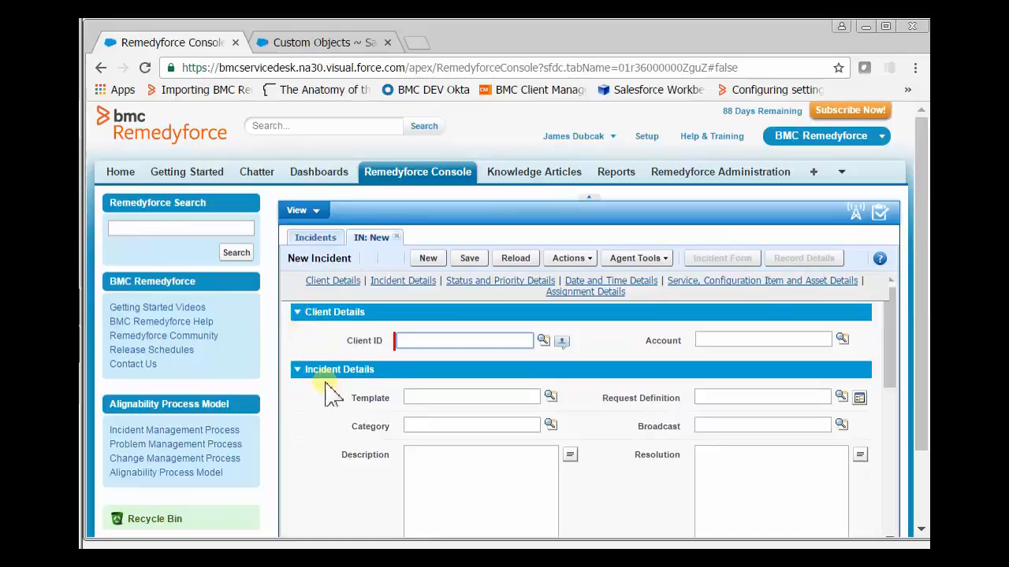
From the Custom Objects setup list, open the Incident object's definition detail page.
{"action": "scroll", "scroll_direction": "down", "scroll_amount": 3}
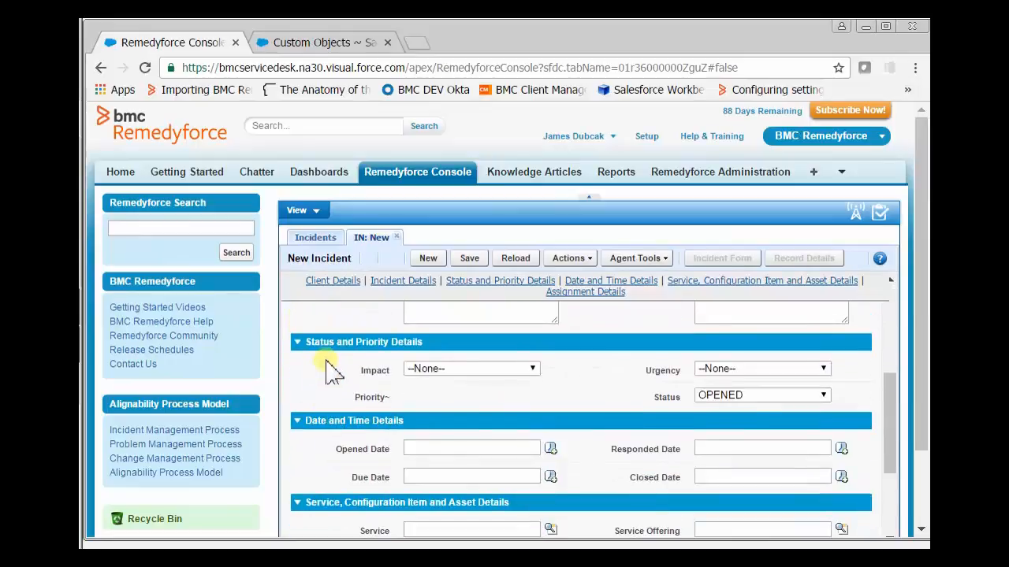
{"action": "mouse_move", "coordinate": [342, 445]}
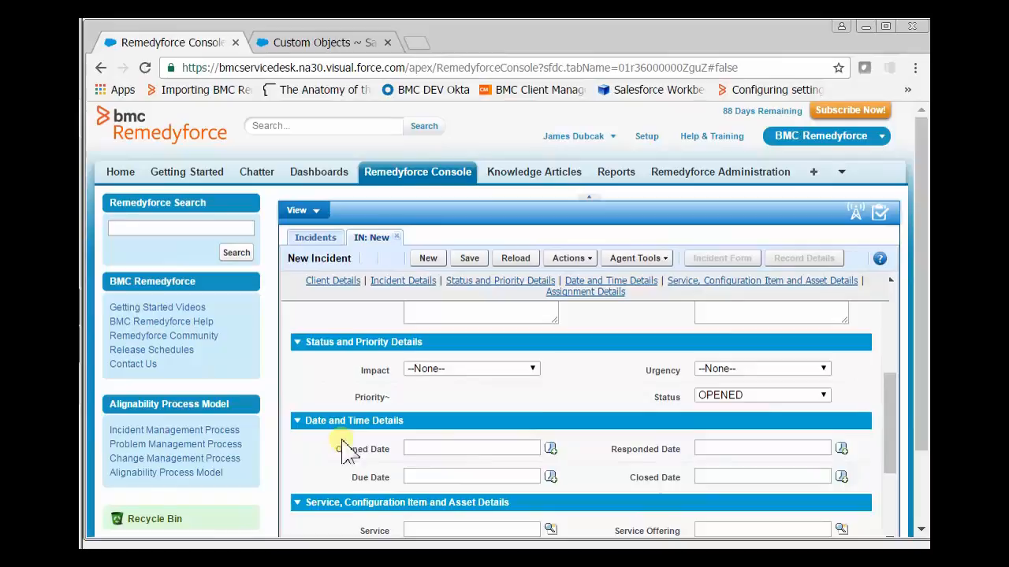
{"action": "scroll", "scroll_direction": "down", "scroll_amount": 3}
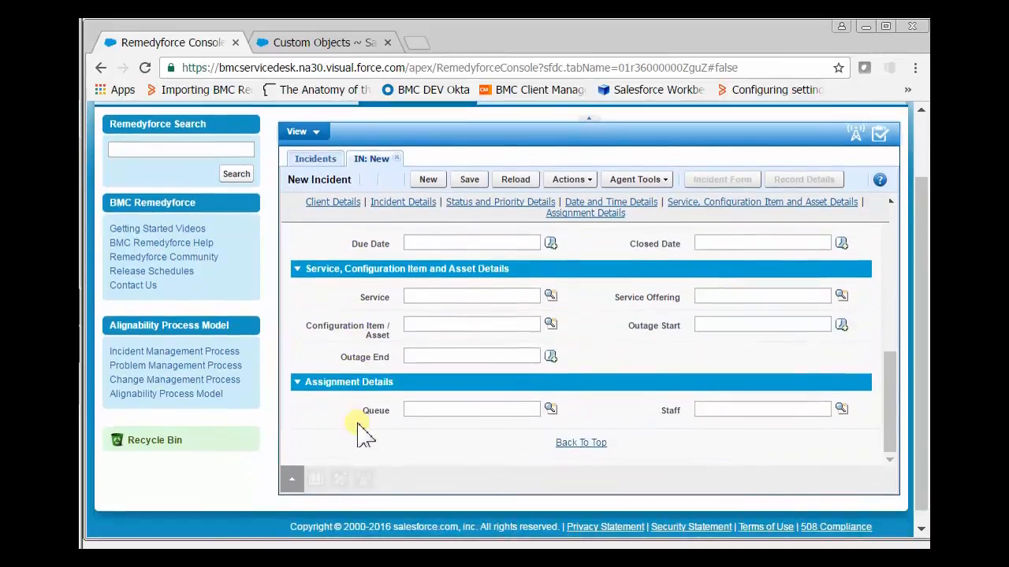
{"action": "scroll", "scroll_direction": "up", "scroll_amount": 3}
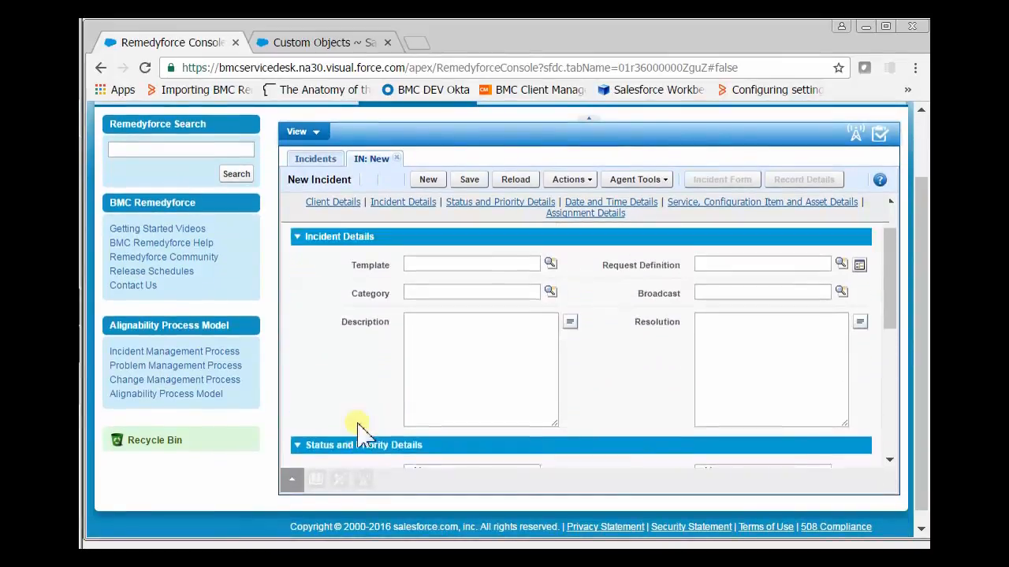
{"action": "scroll", "scroll_direction": "up", "scroll_amount": 3}
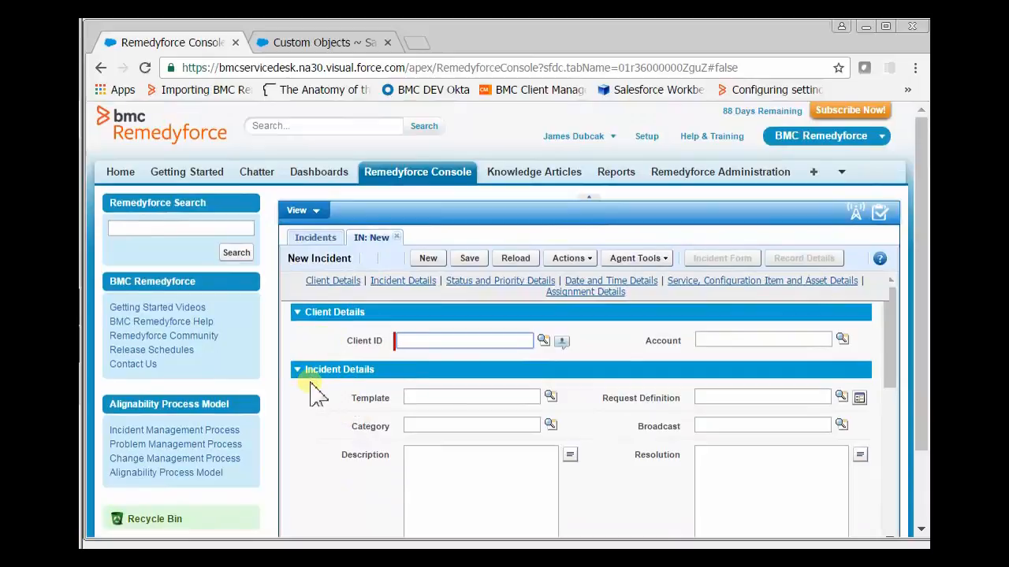
{"action": "mouse_move", "coordinate": [335, 355]}
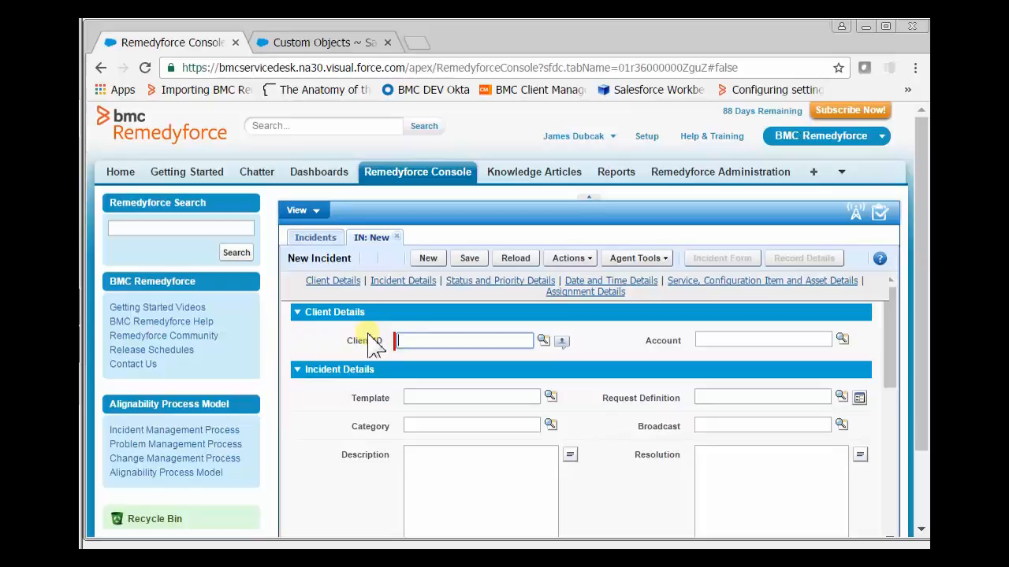
{"action": "mouse_move", "coordinate": [394, 319]}
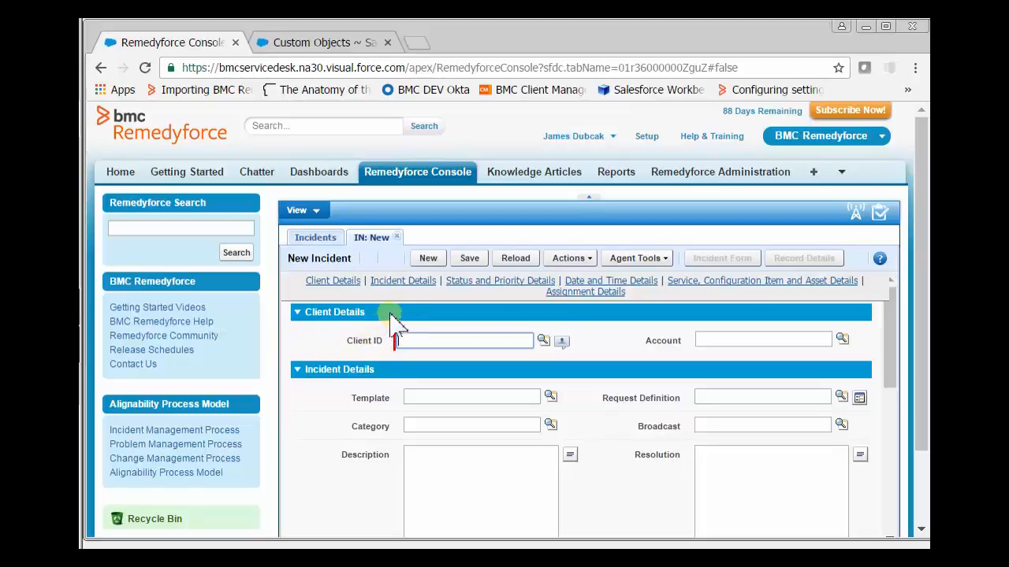
{"action": "mouse_move", "coordinate": [646, 135]}
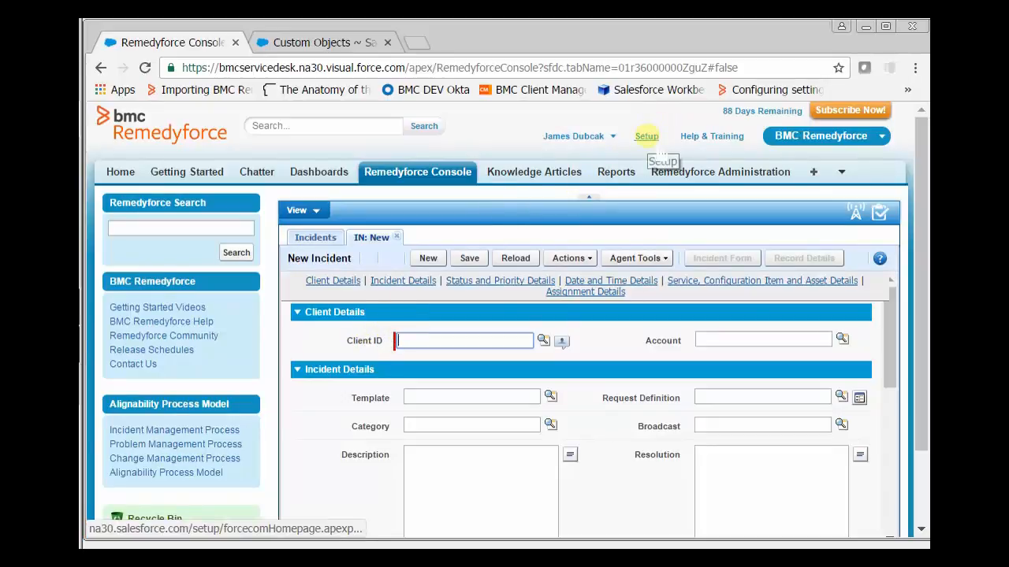
{"action": "mouse_move", "coordinate": [327, 63]}
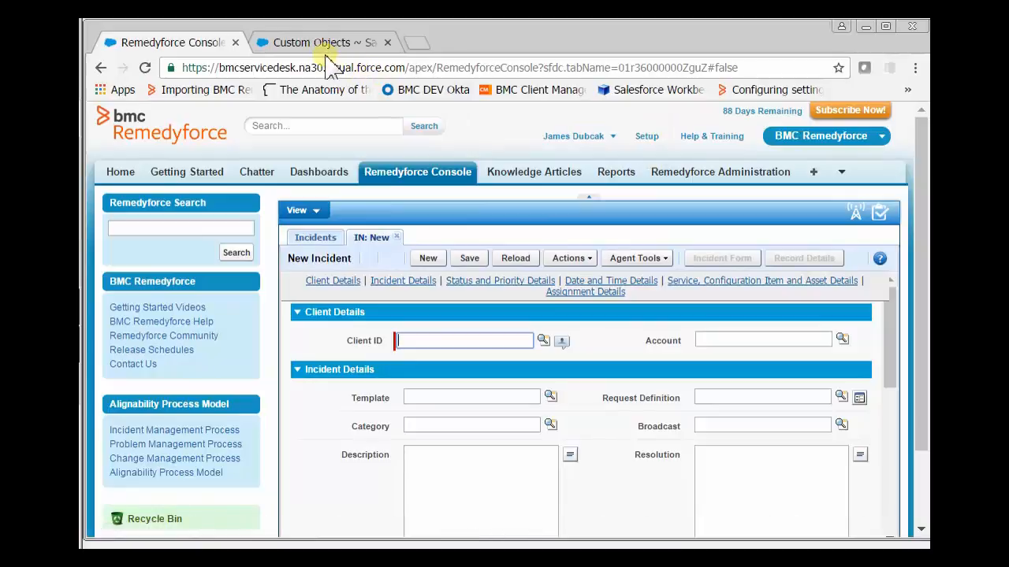
{"action": "left_click", "coordinate": [315, 42]}
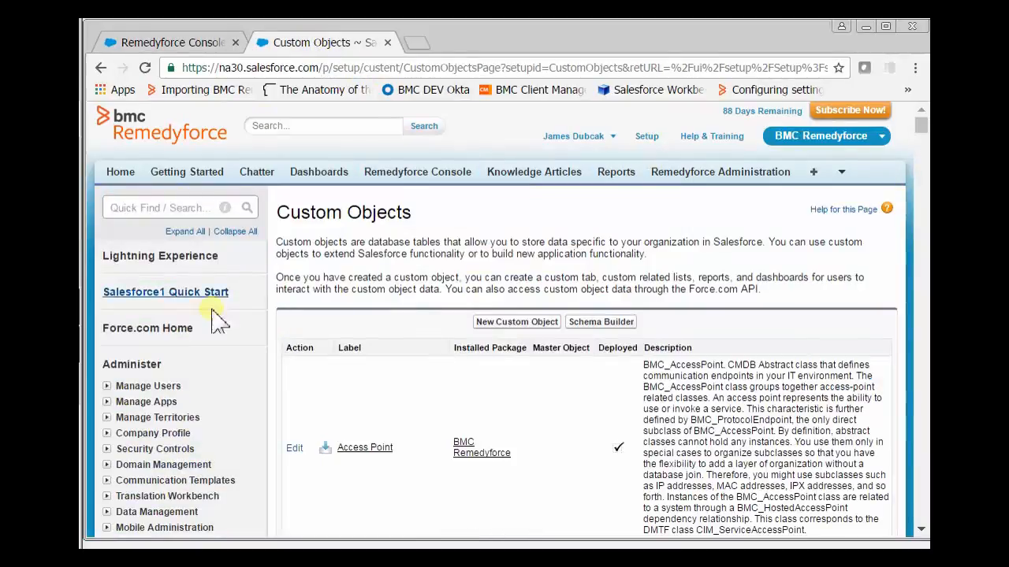
{"action": "scroll", "scroll_direction": "down", "scroll_amount": 3}
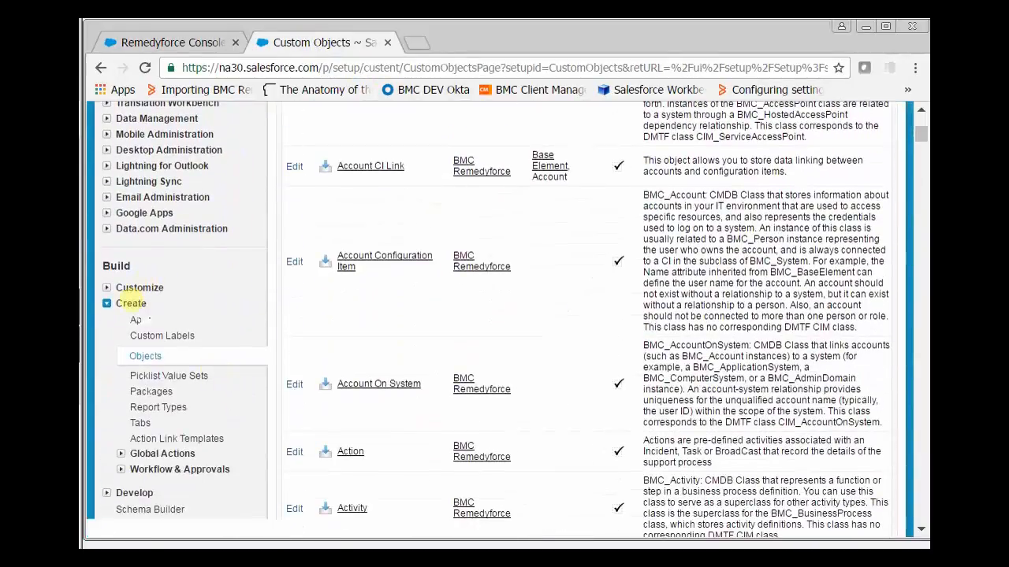
{"action": "mouse_move", "coordinate": [315, 319]}
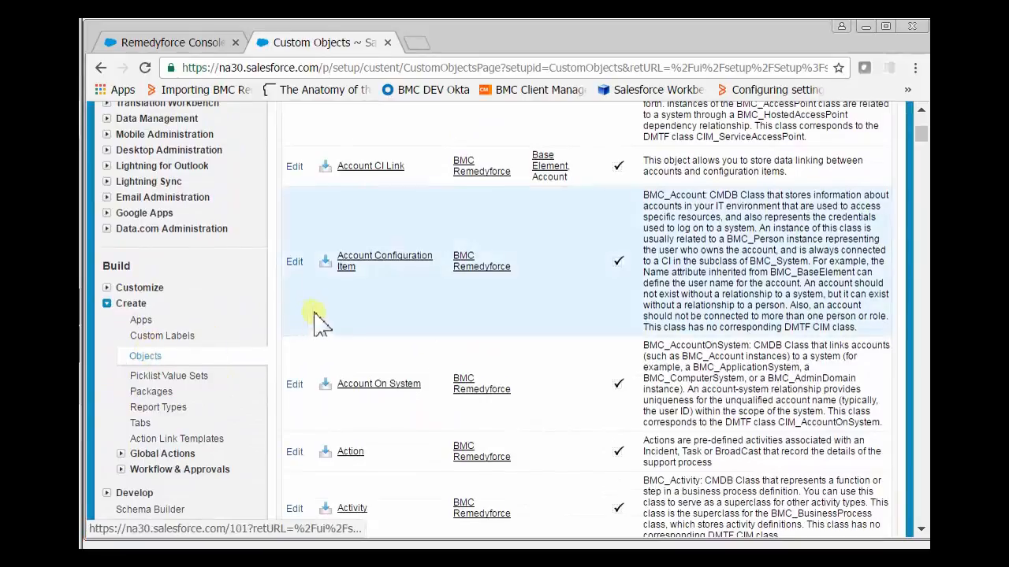
{"action": "scroll", "scroll_direction": "down", "scroll_amount": 3}
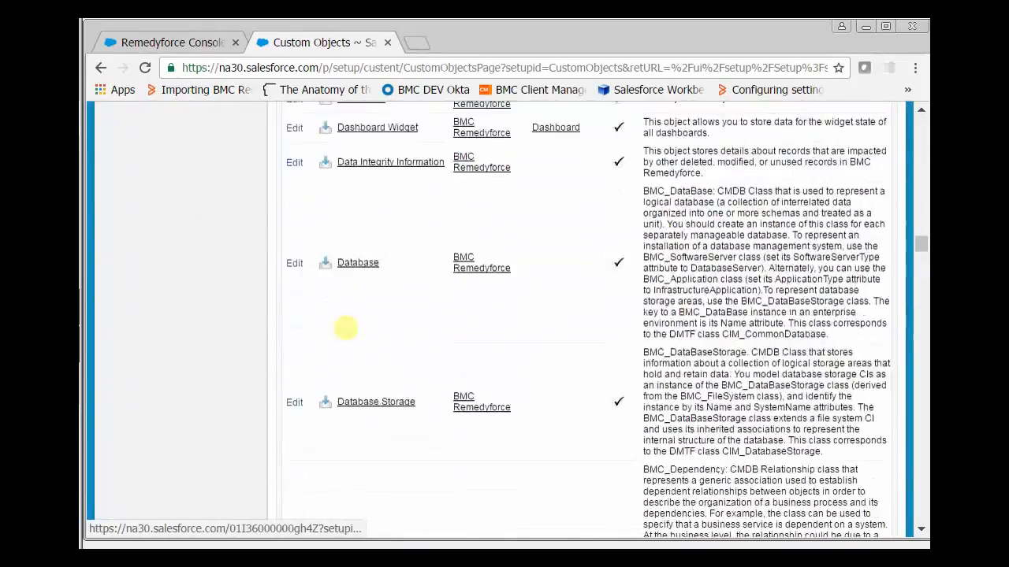
{"action": "scroll", "scroll_direction": "down", "scroll_amount": 3}
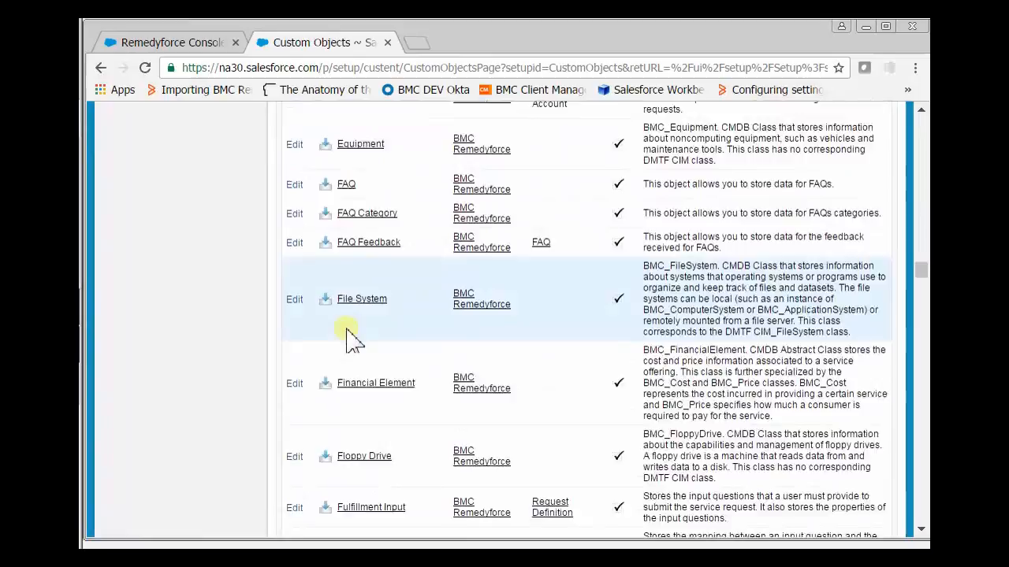
{"action": "scroll", "scroll_direction": "down", "scroll_amount": 3}
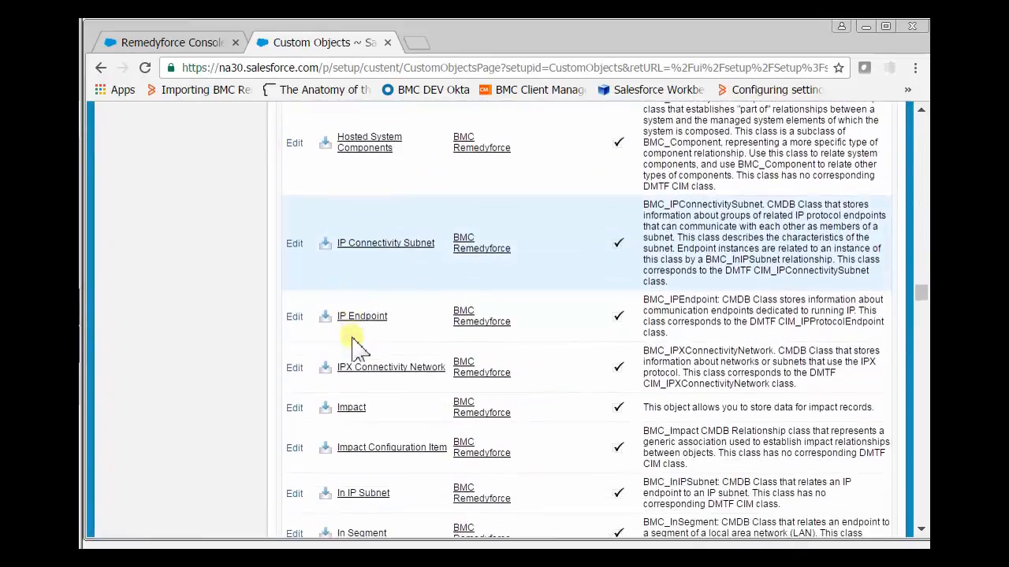
{"action": "scroll", "scroll_direction": "down", "scroll_amount": 3}
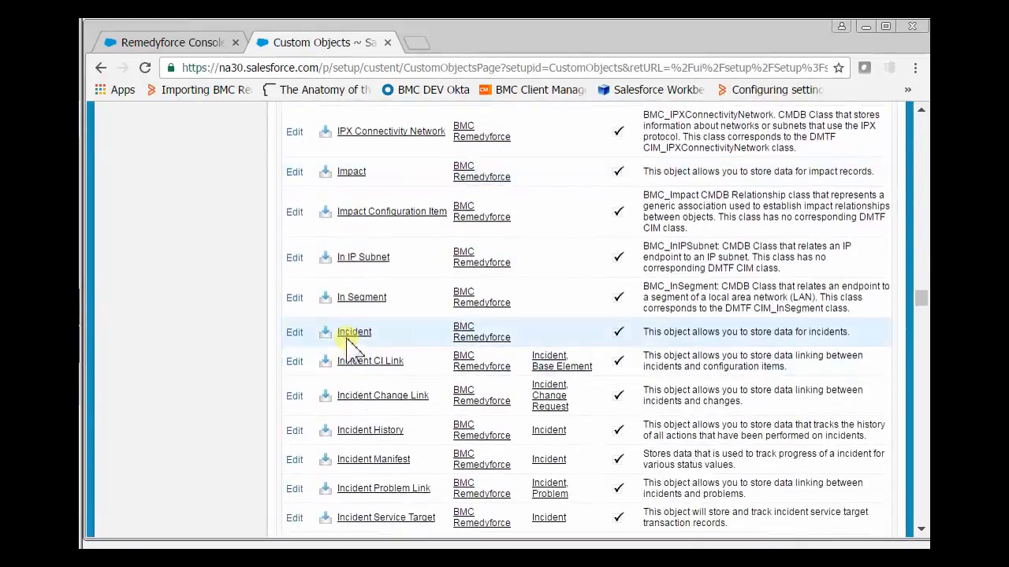
{"action": "left_click", "coordinate": [354, 332]}
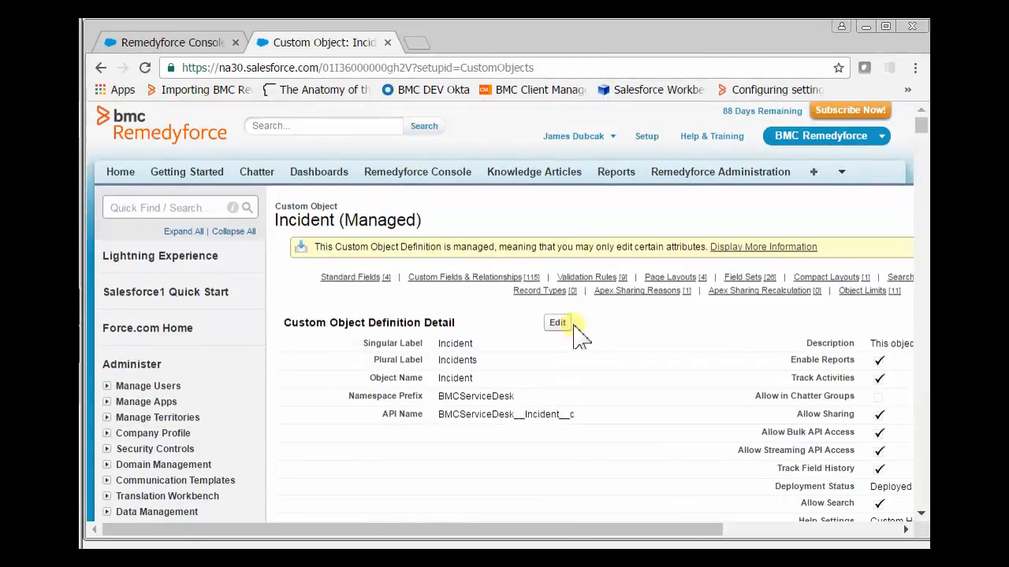
Show the Incident object's Field Sets list, scrolled down to Console - Client Details.
{"action": "left_click", "coordinate": [741, 276]}
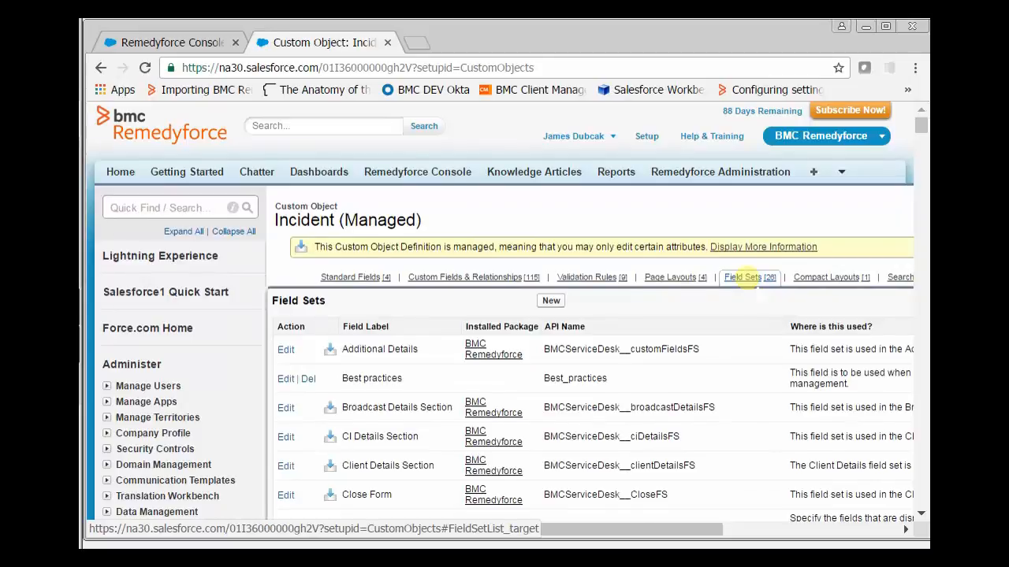
{"action": "scroll", "scroll_direction": "down", "scroll_amount": 3}
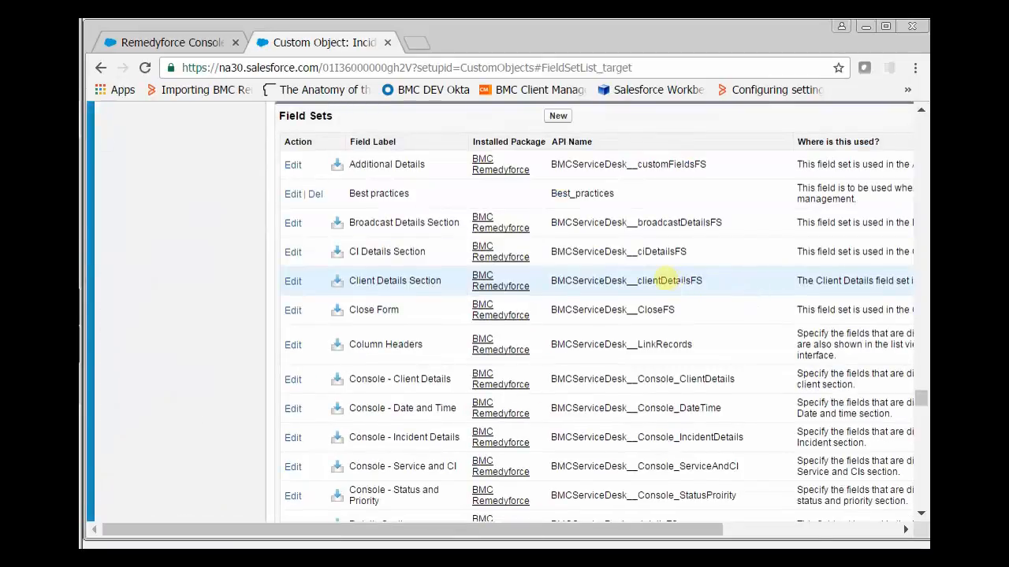
{"action": "mouse_move", "coordinate": [575, 251]}
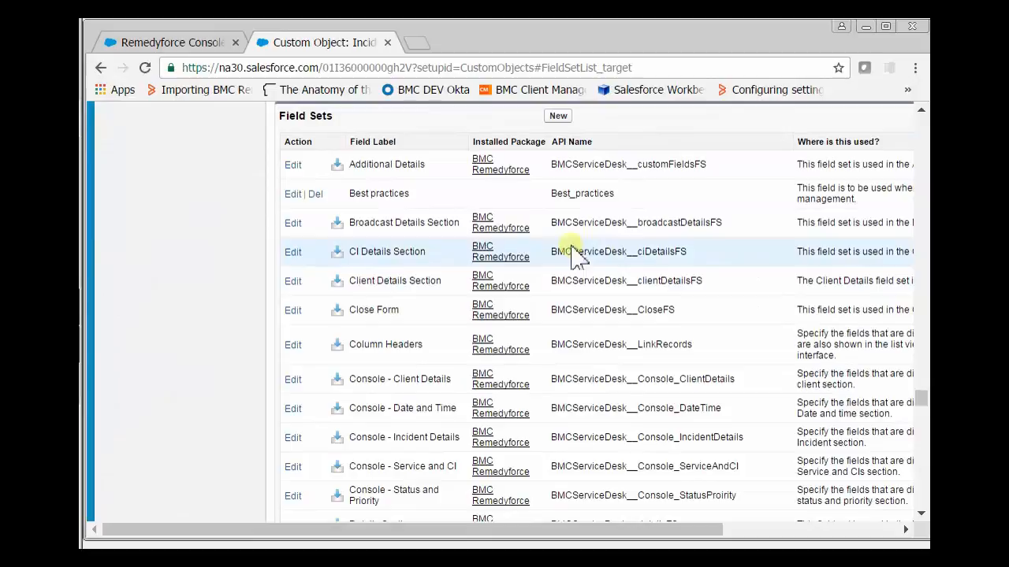
{"action": "mouse_move", "coordinate": [454, 351]}
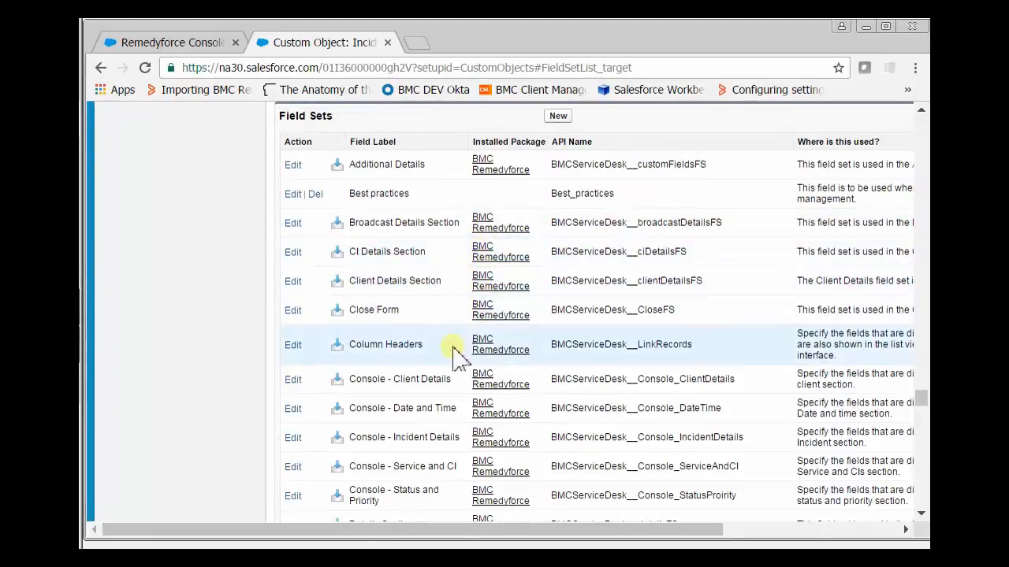
{"action": "scroll", "scroll_direction": "down", "scroll_amount": 3}
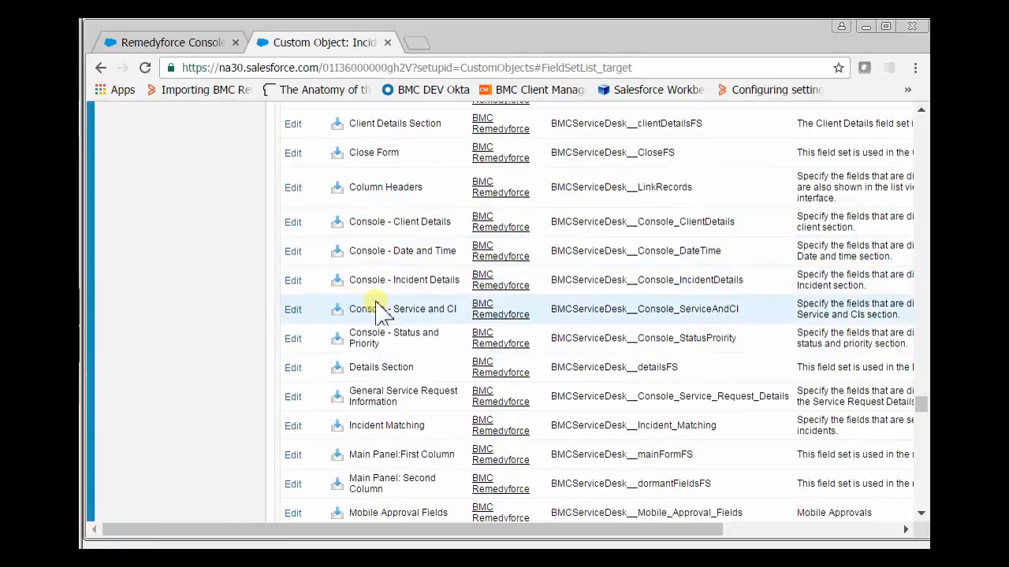
{"action": "mouse_move", "coordinate": [365, 279]}
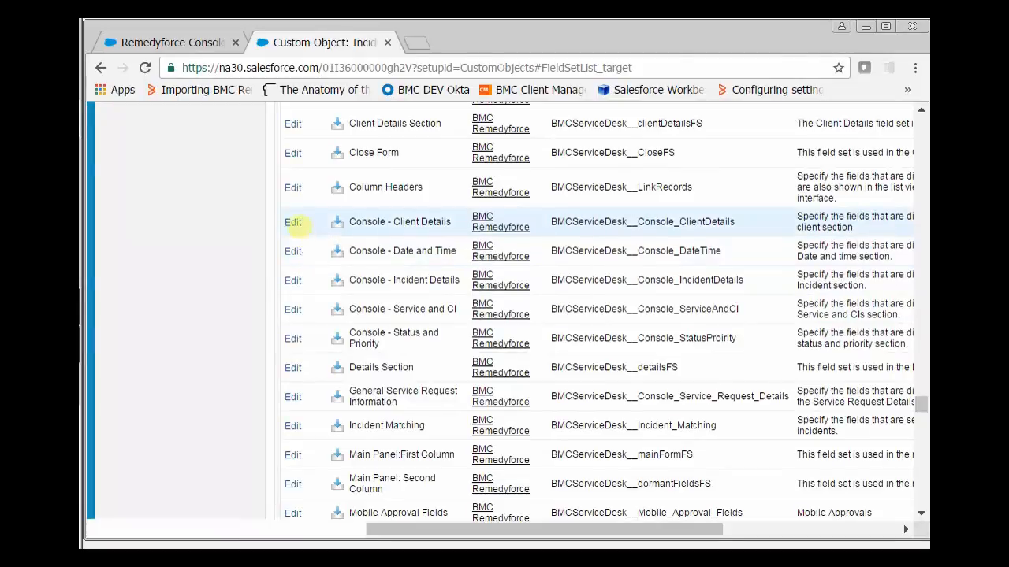
{"action": "mouse_move", "coordinate": [293, 221]}
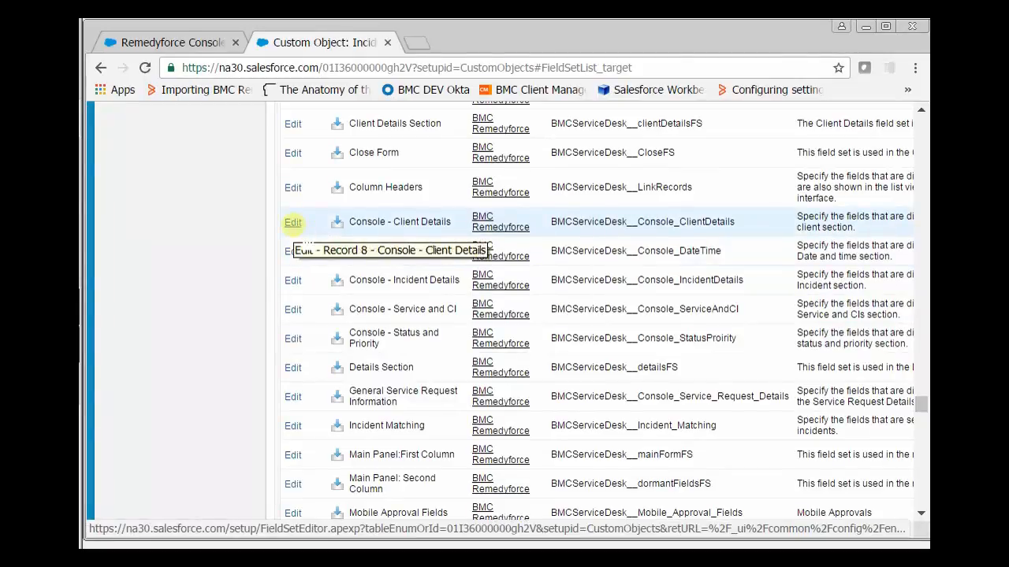
Edit Console - Client Details, filter fields by 'Clie', add Client VIP, and save.
{"action": "left_click", "coordinate": [292, 222]}
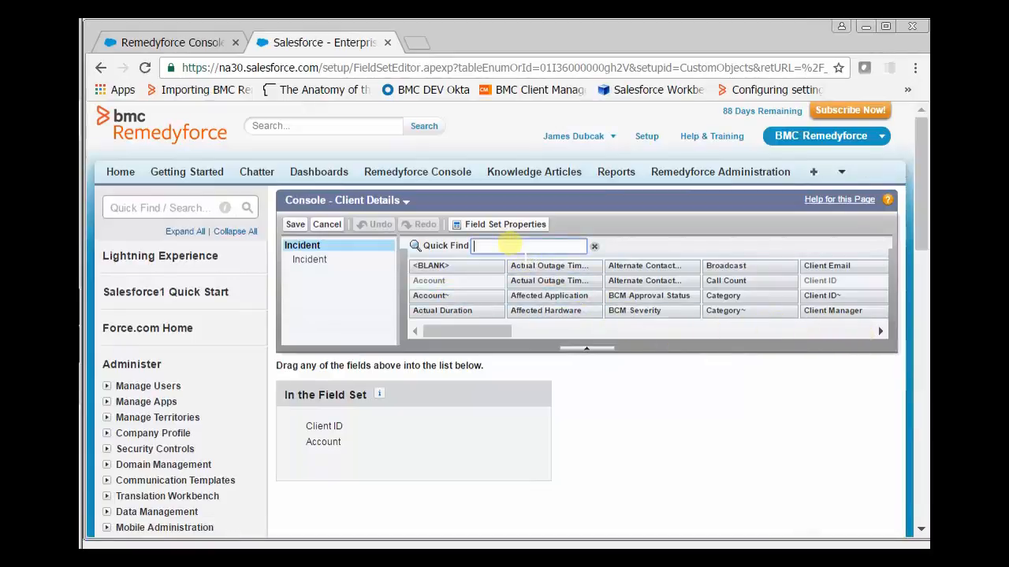
{"action": "type", "text": "Clie"}
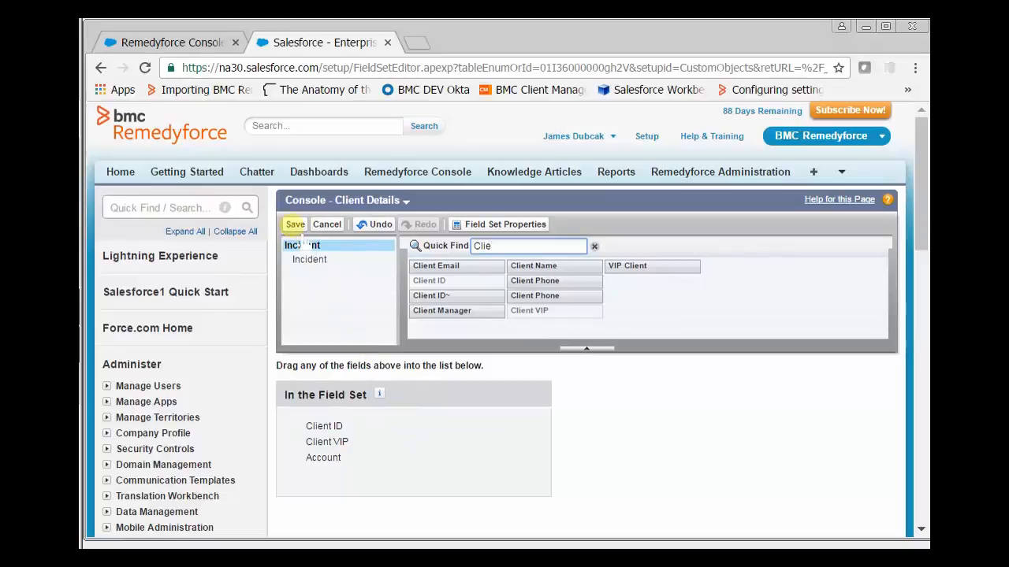
{"action": "left_click", "coordinate": [294, 224]}
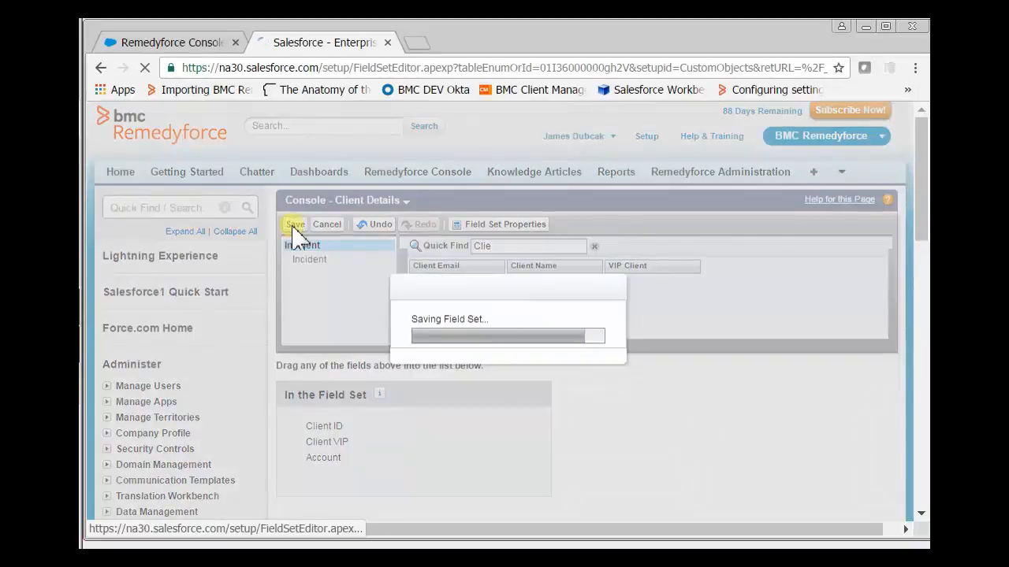
{"action": "left_click", "coordinate": [294, 224]}
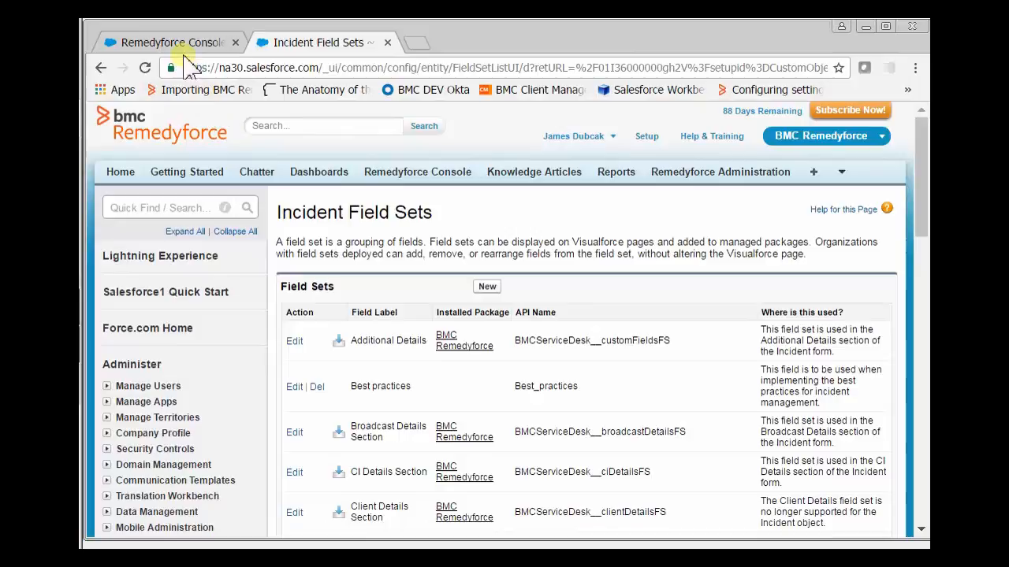
Reload the Remedyforce Console tab so the Incidents list shows a Client VIP column.
{"action": "left_click", "coordinate": [165, 41]}
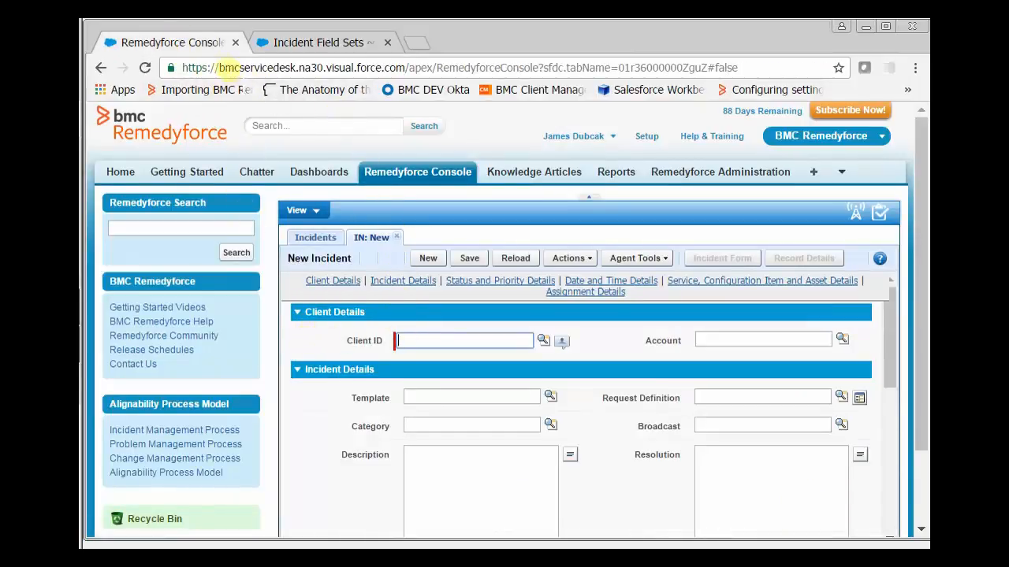
{"action": "right_click", "coordinate": [169, 42]}
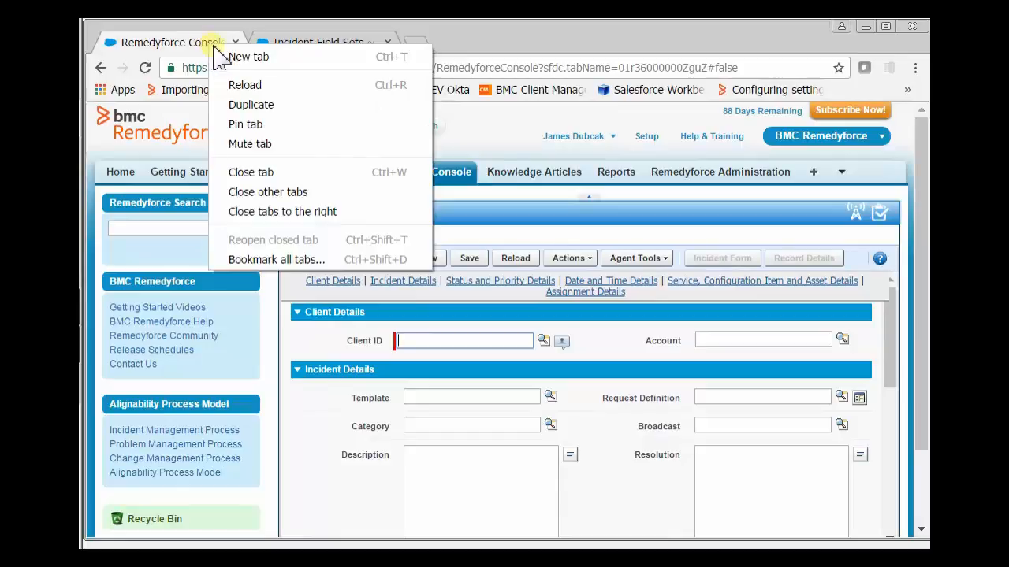
{"action": "mouse_move", "coordinate": [244, 85]}
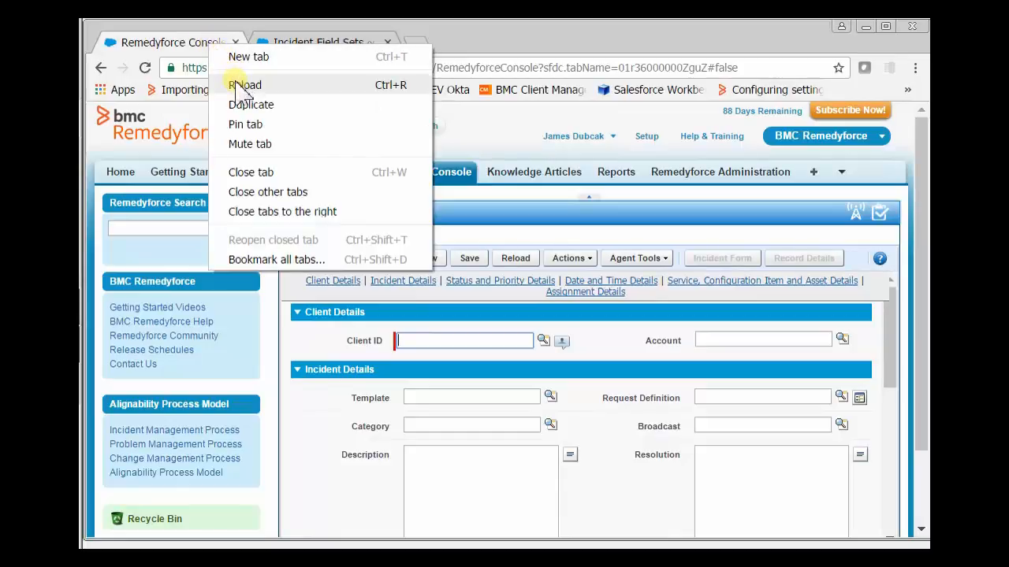
{"action": "left_click", "coordinate": [245, 84]}
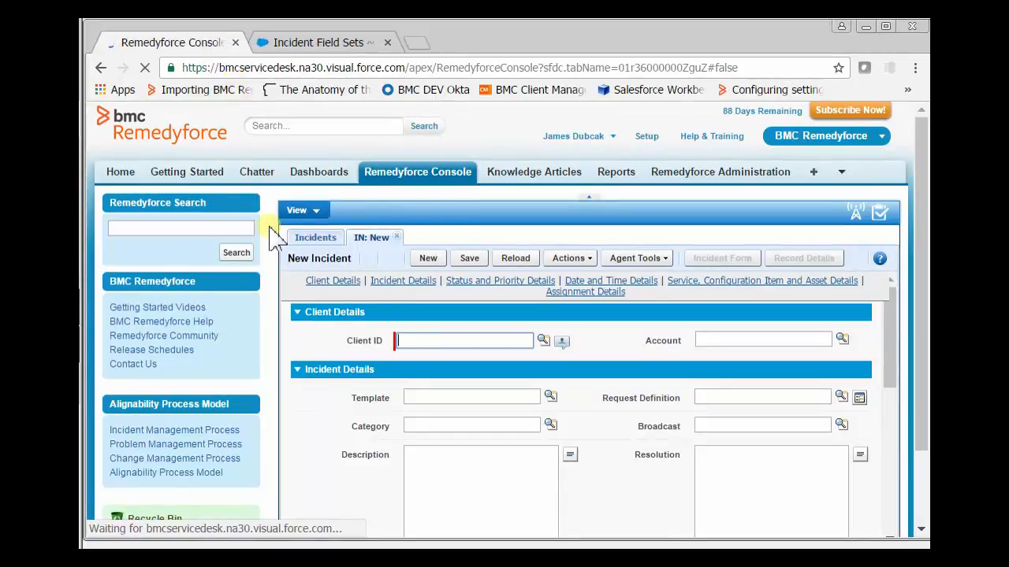
{"action": "mouse_move", "coordinate": [283, 261]}
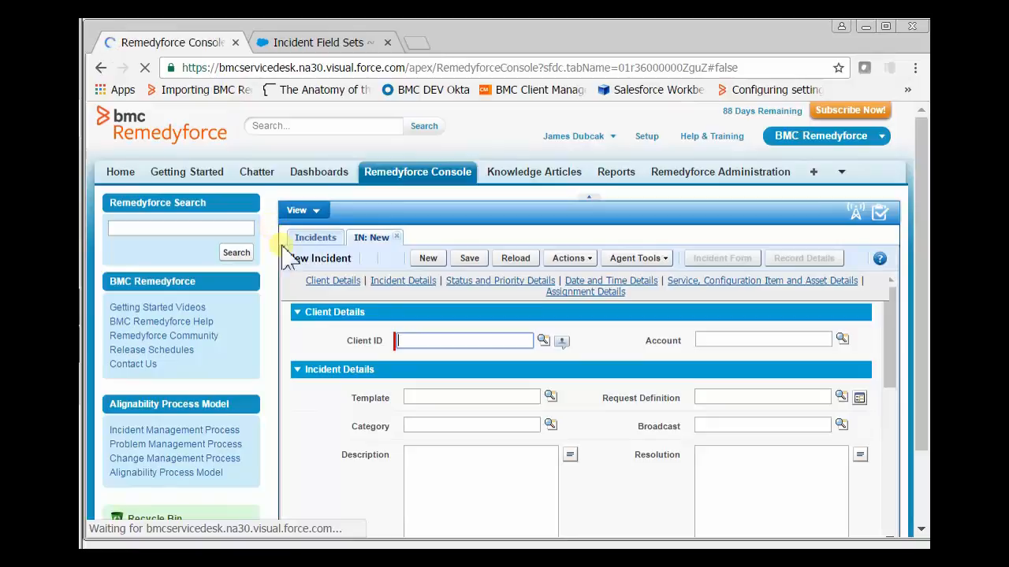
{"action": "left_click", "coordinate": [398, 237]}
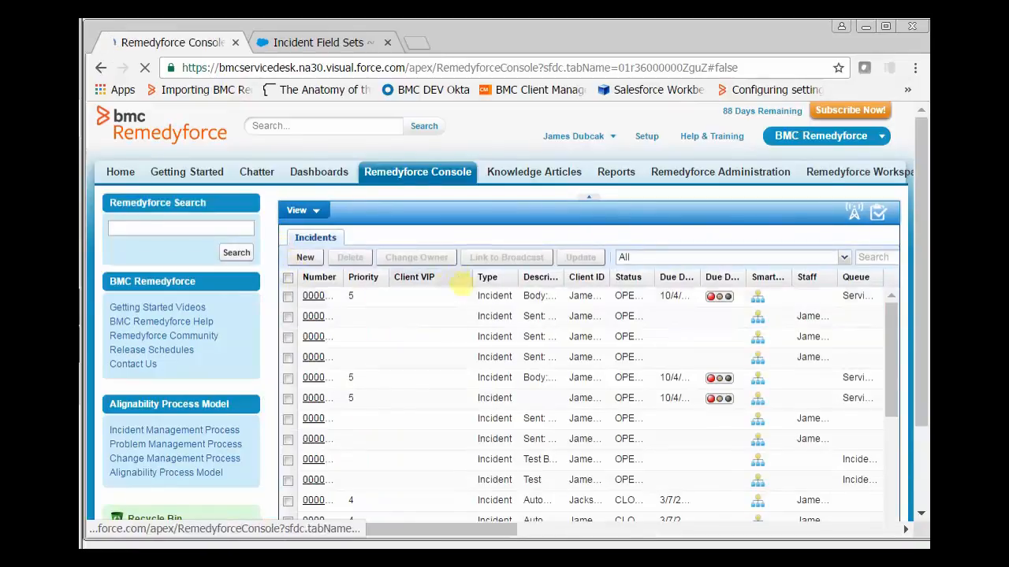
Start a new incident from the Incidents tab to see Client VIP in Client Details.
{"action": "left_click", "coordinate": [304, 257]}
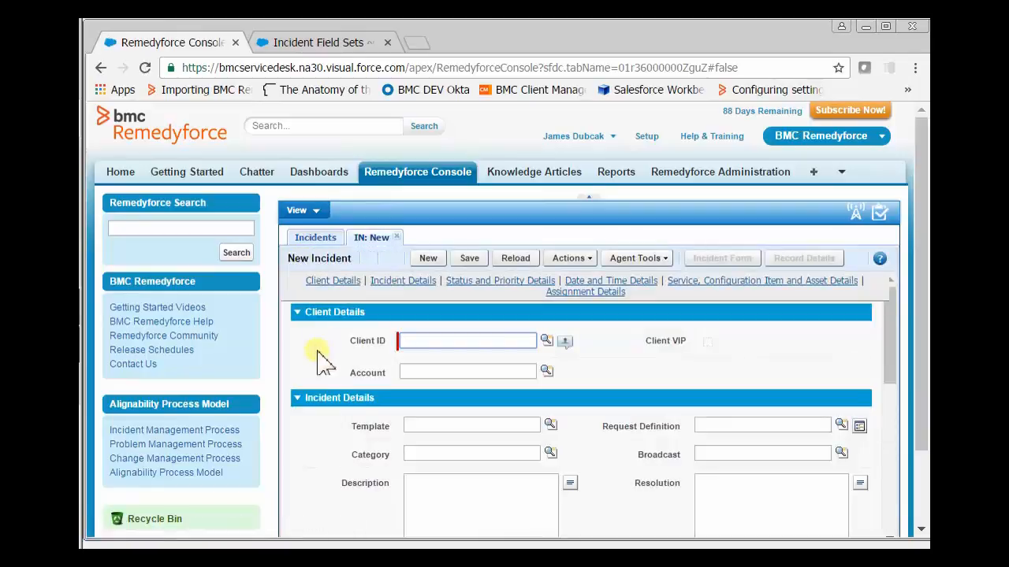
{"action": "mouse_move", "coordinate": [563, 335]}
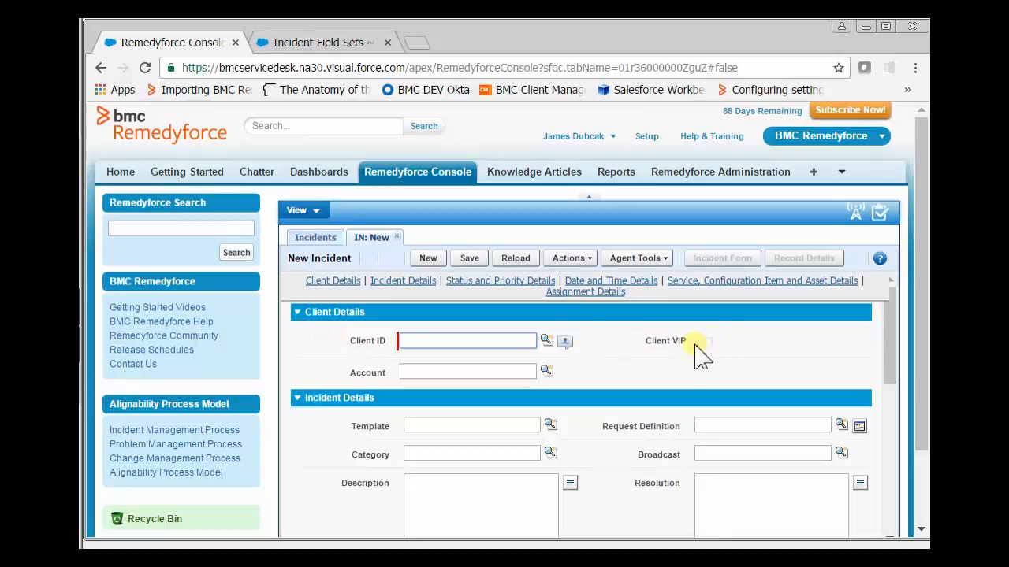
{"action": "mouse_move", "coordinate": [99, 185]}
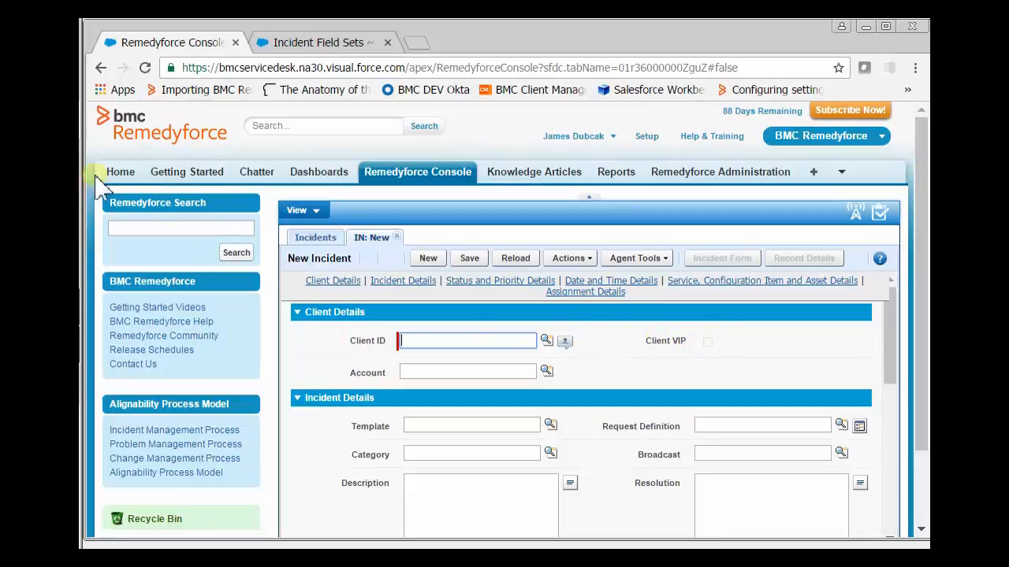